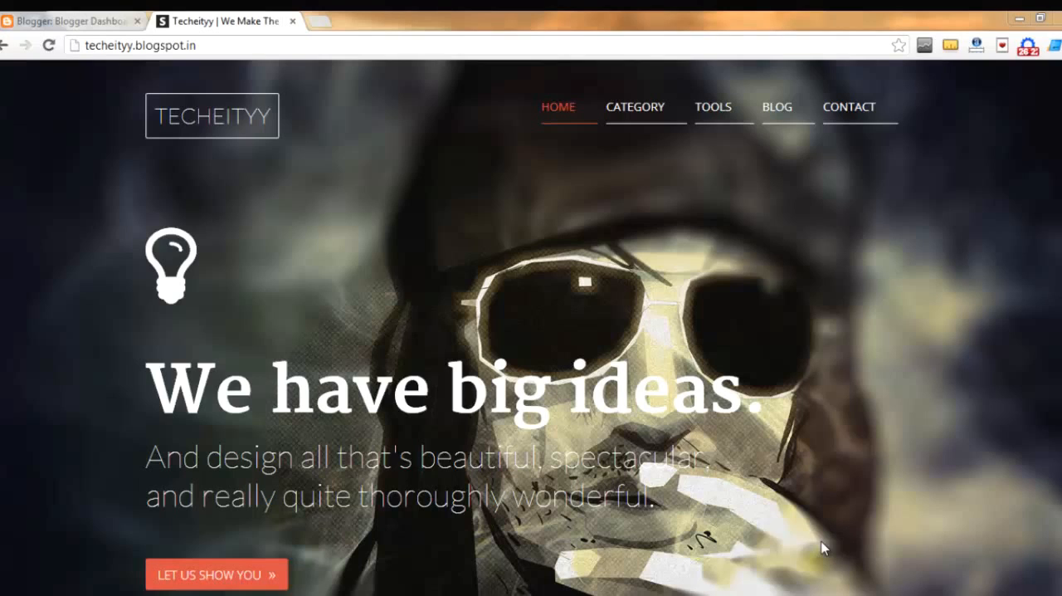
{"action": "mouse_move", "coordinate": [408, 93]}
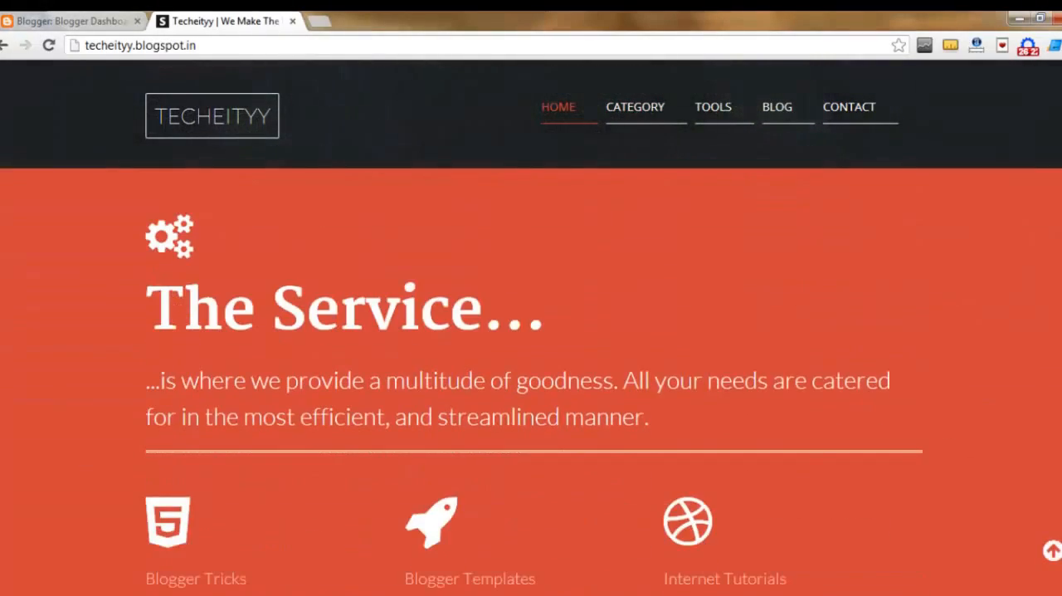
Return to the Blogger dashboard and go to Template Craft's Search preferences
{"action": "scroll", "scroll_direction": "down", "scroll_amount": 3}
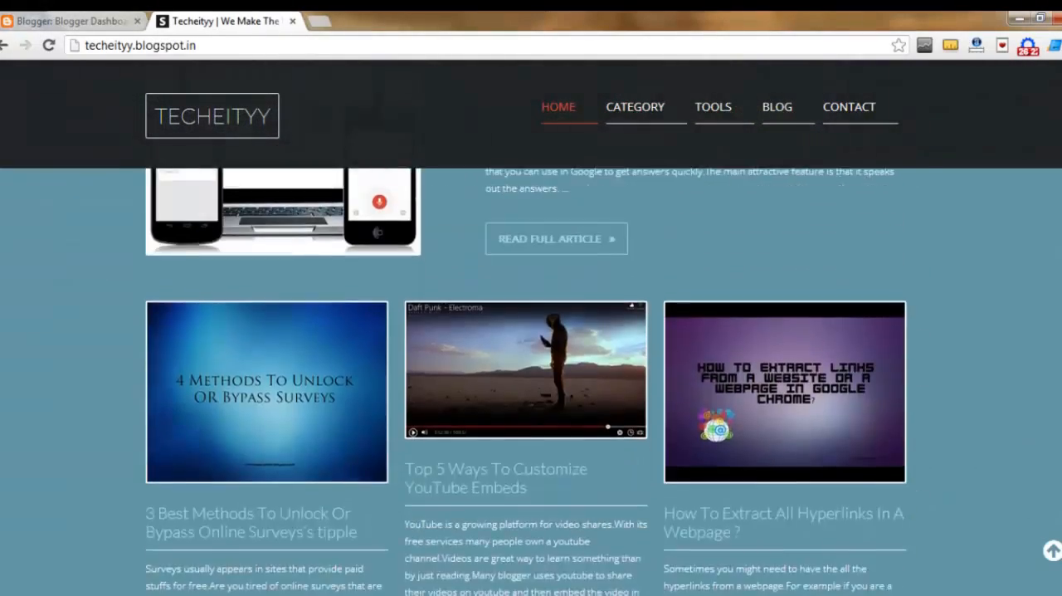
{"action": "scroll", "scroll_direction": "up", "scroll_amount": 3}
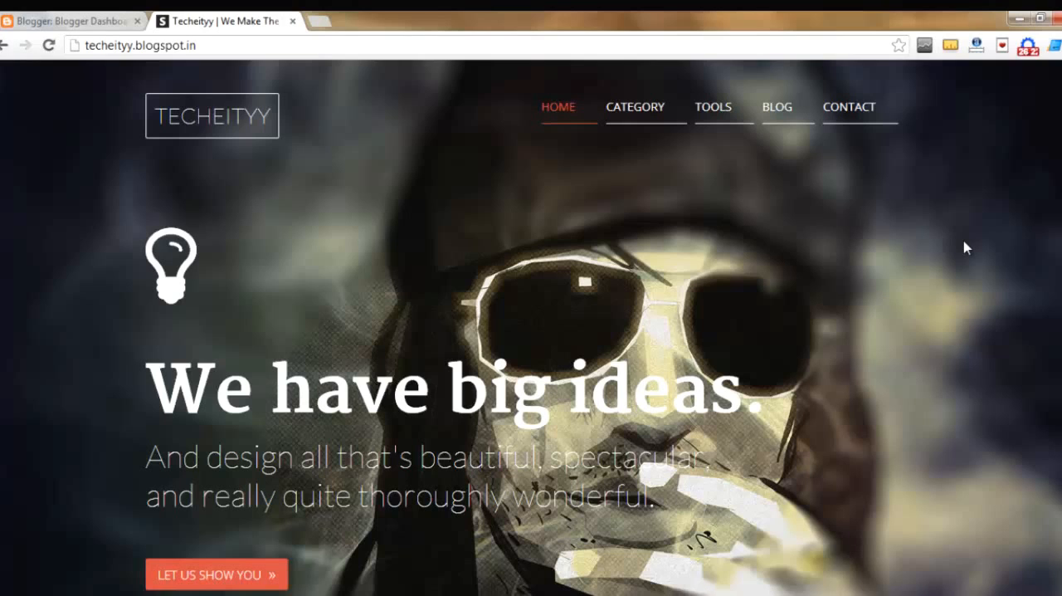
{"action": "scroll", "scroll_direction": "down", "scroll_amount": 3}
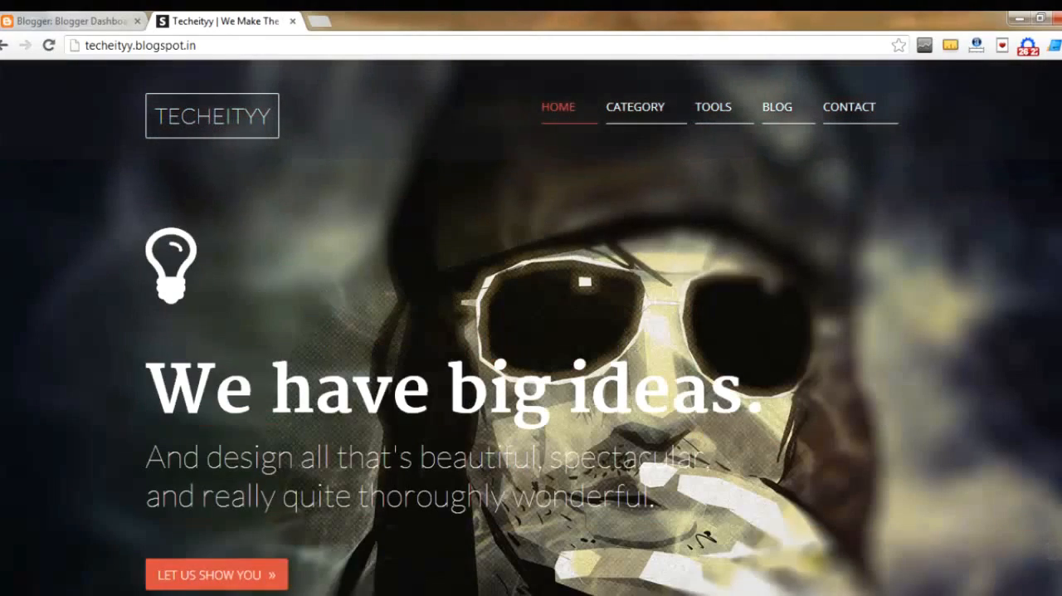
{"action": "mouse_move", "coordinate": [760, 115]}
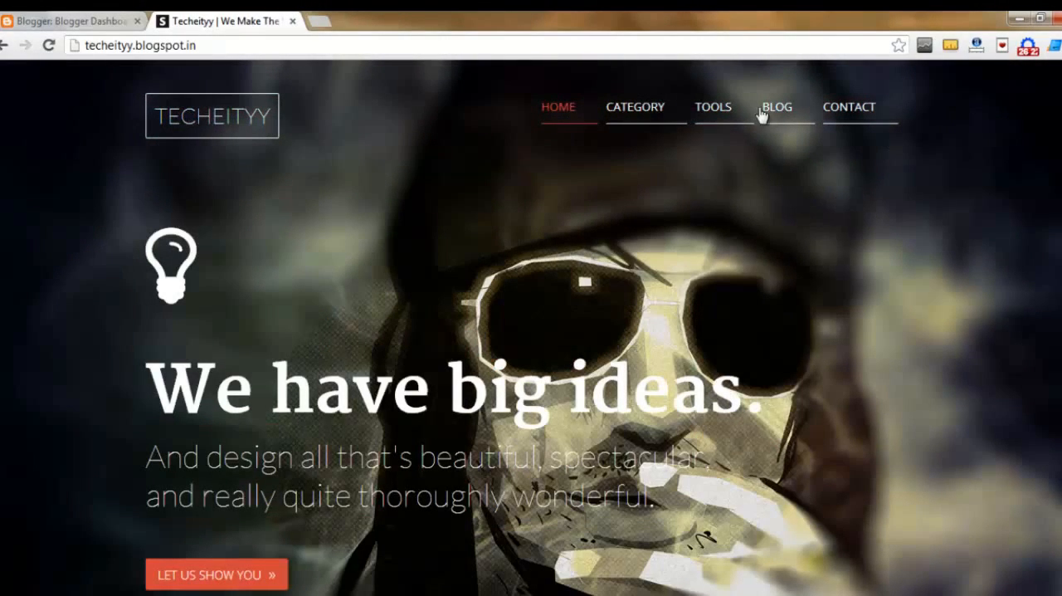
{"action": "left_click", "coordinate": [71, 20]}
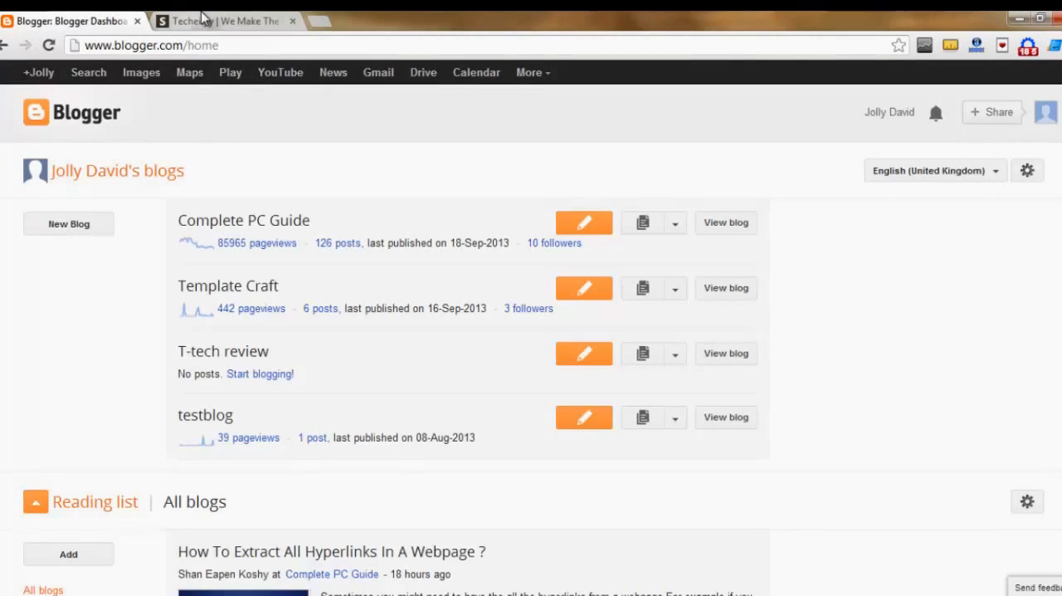
{"action": "mouse_move", "coordinate": [241, 286]}
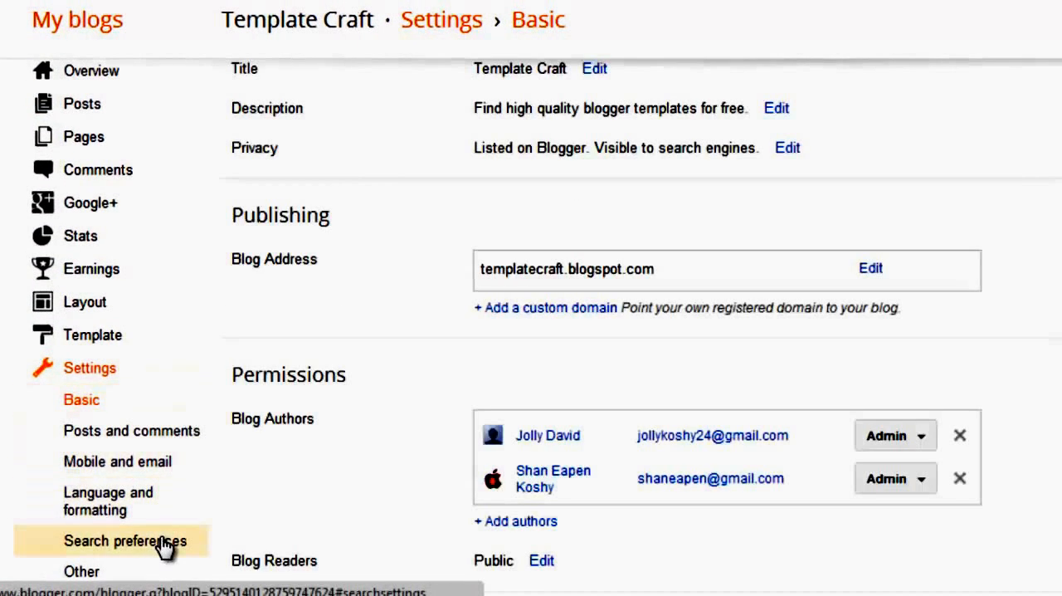
{"action": "left_click", "coordinate": [125, 540]}
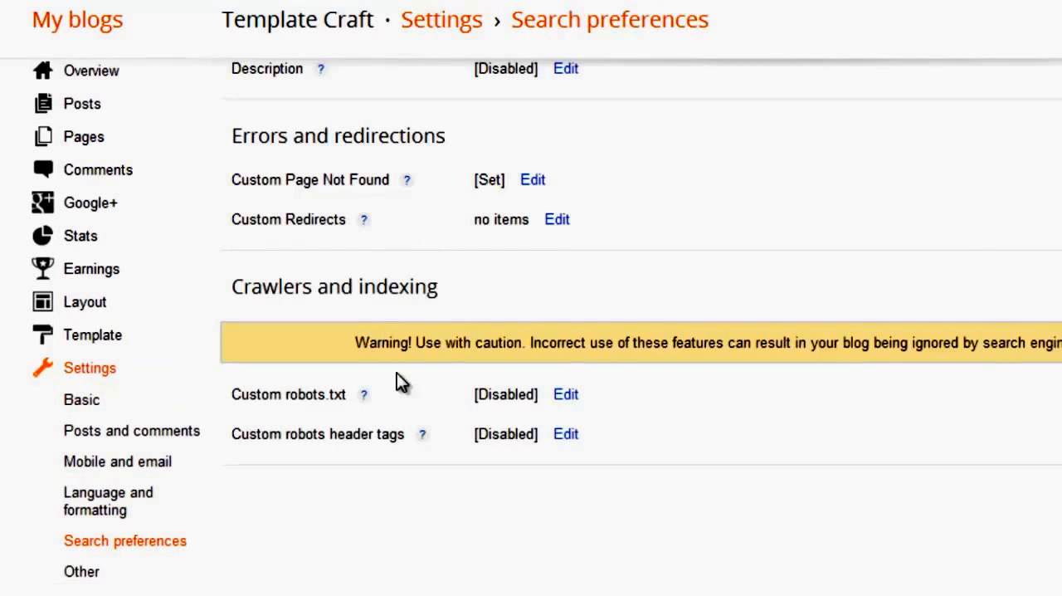
{"action": "mouse_move", "coordinate": [602, 438]}
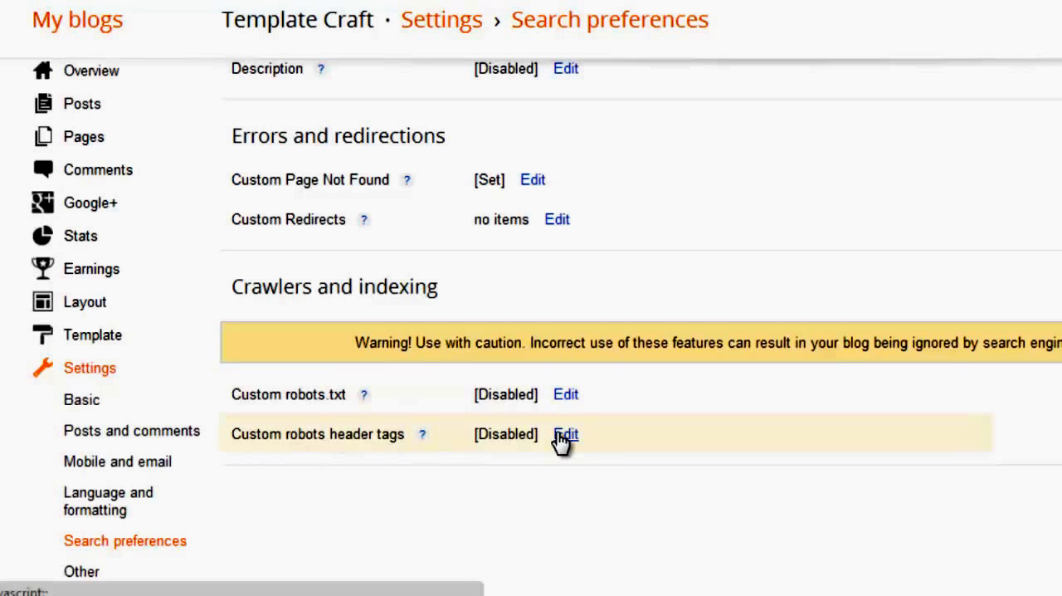
Enable custom robots header tags with noindex for archive and search pages, and save
{"action": "left_click", "coordinate": [565, 434]}
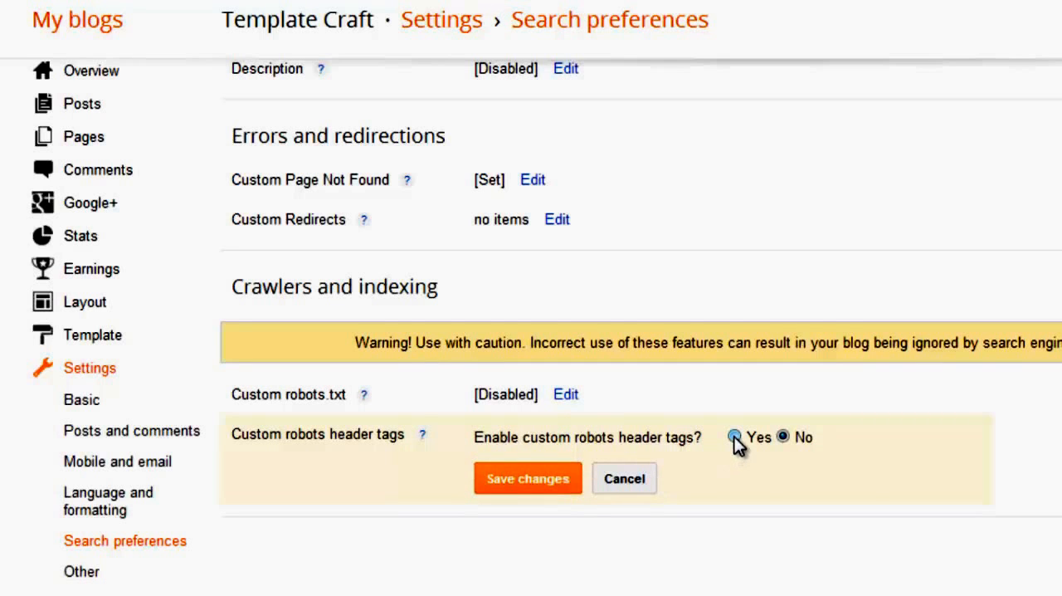
{"action": "left_click", "coordinate": [735, 437]}
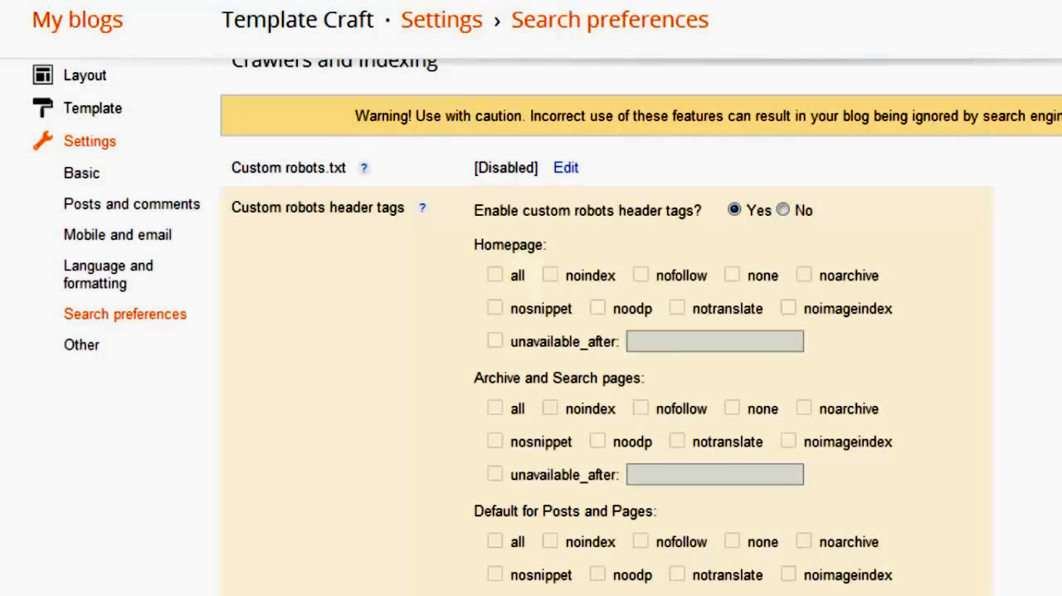
{"action": "scroll", "scroll_direction": "down", "scroll_amount": 3}
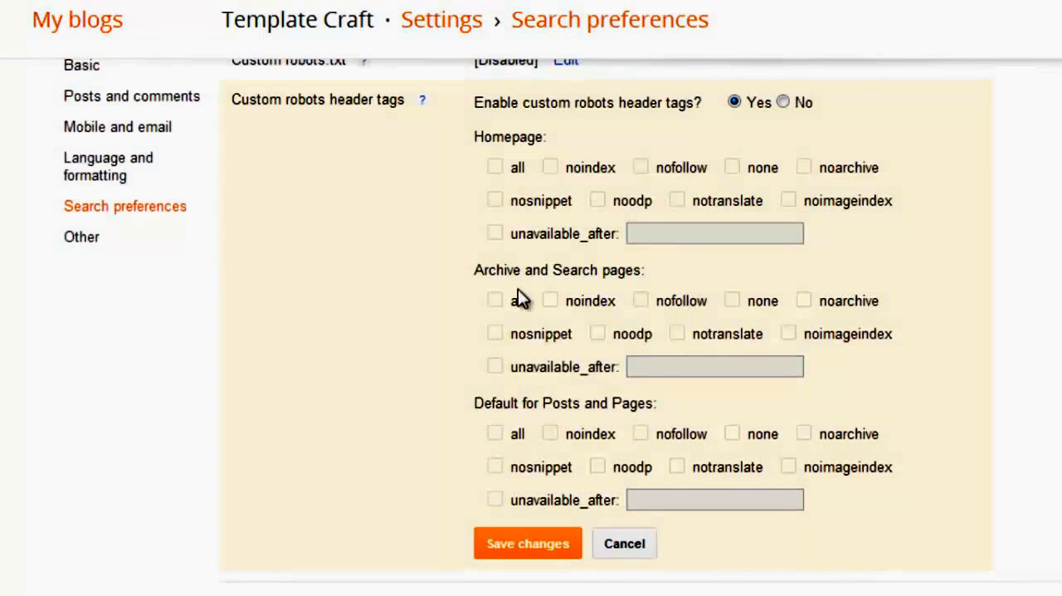
{"action": "mouse_move", "coordinate": [581, 272]}
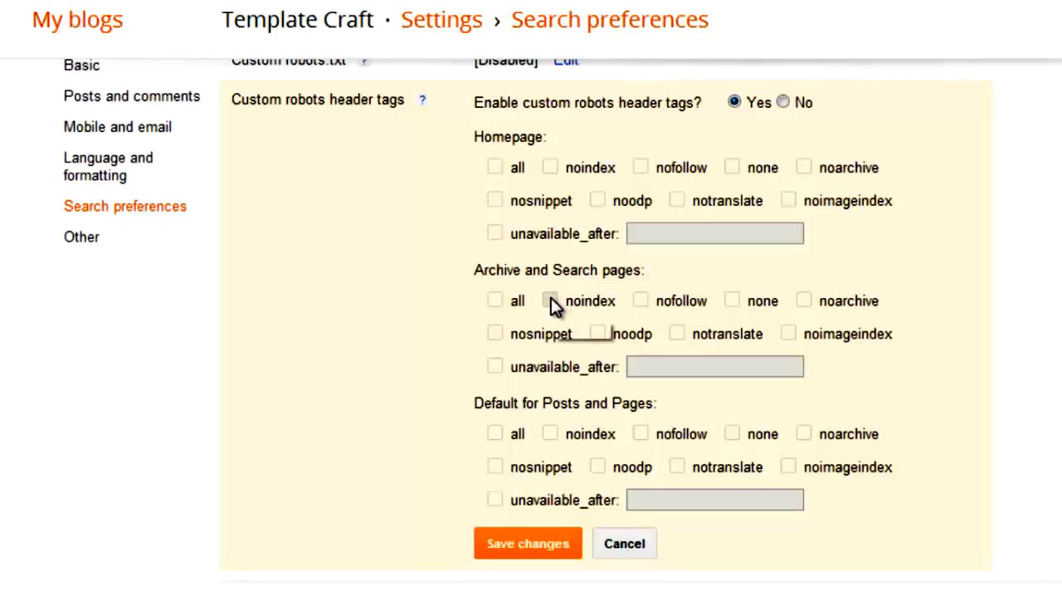
{"action": "left_click", "coordinate": [551, 300]}
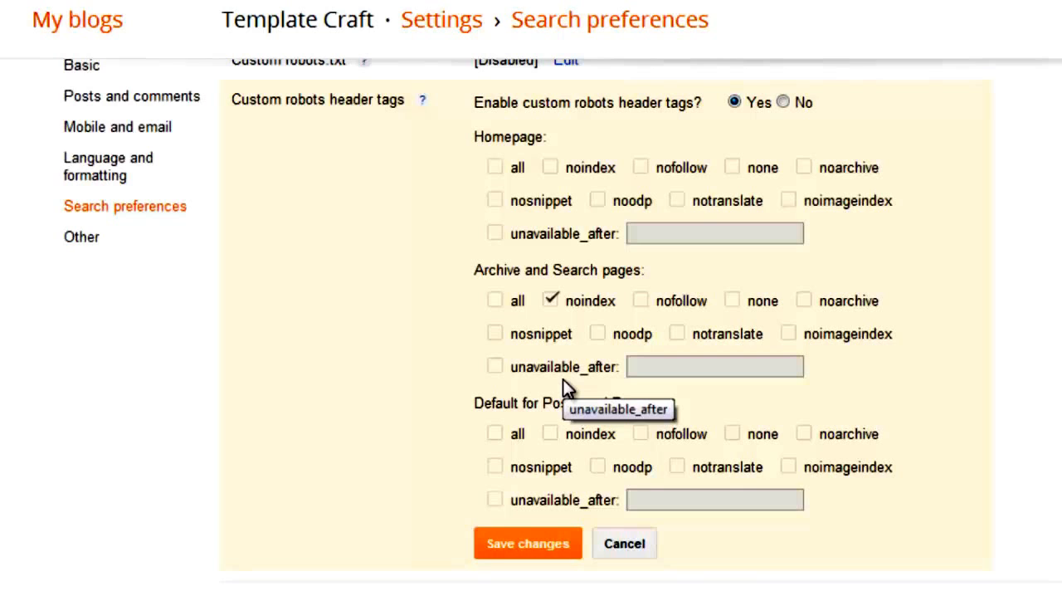
{"action": "mouse_move", "coordinate": [564, 388]}
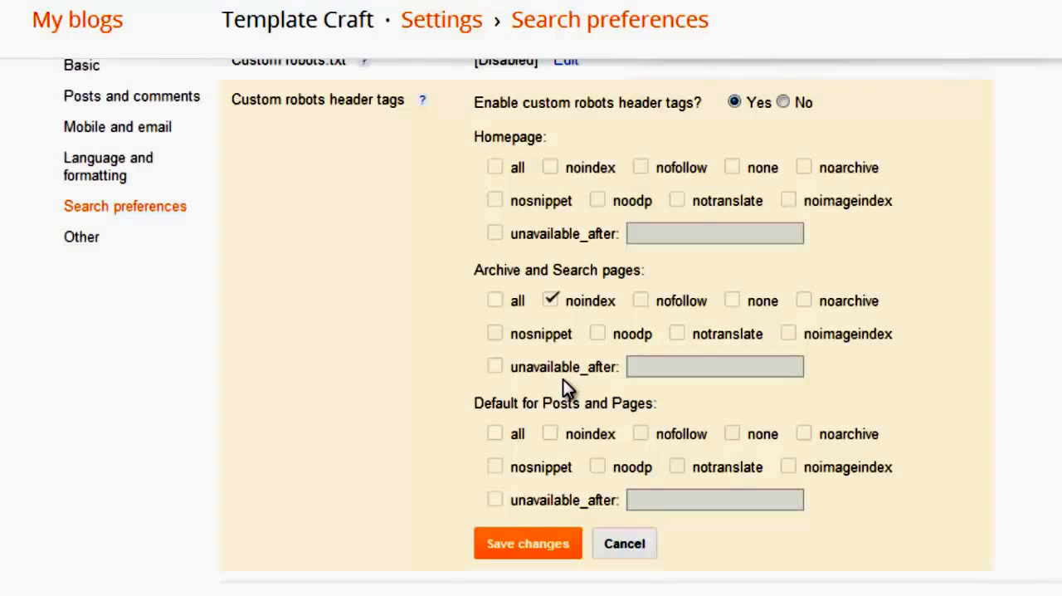
{"action": "mouse_move", "coordinate": [528, 544]}
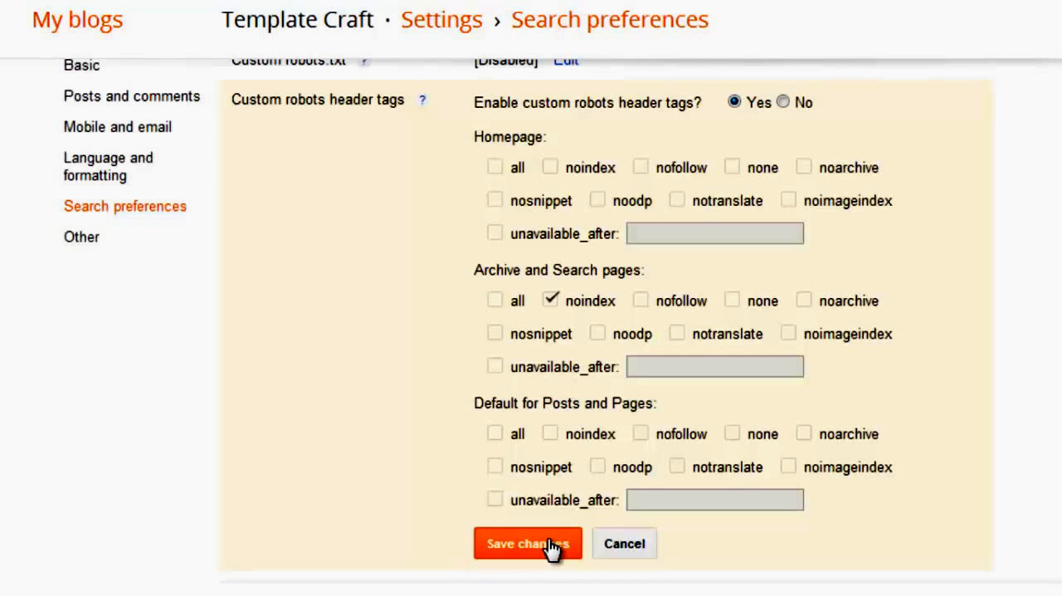
{"action": "left_click", "coordinate": [528, 544]}
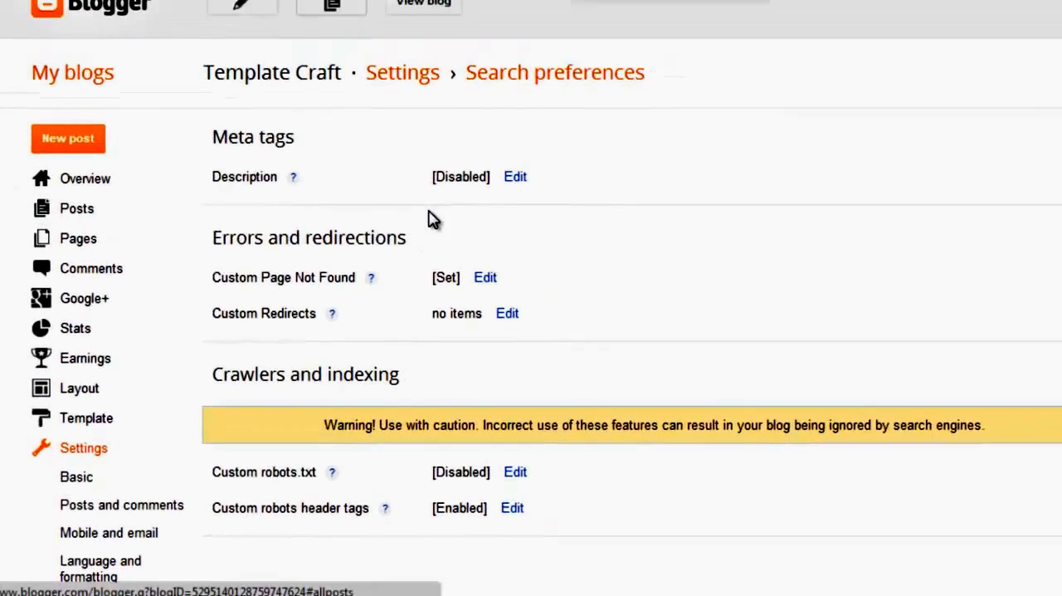
Start a new post and expand its Custom Robots Tags post setting
{"action": "left_click", "coordinate": [76, 208]}
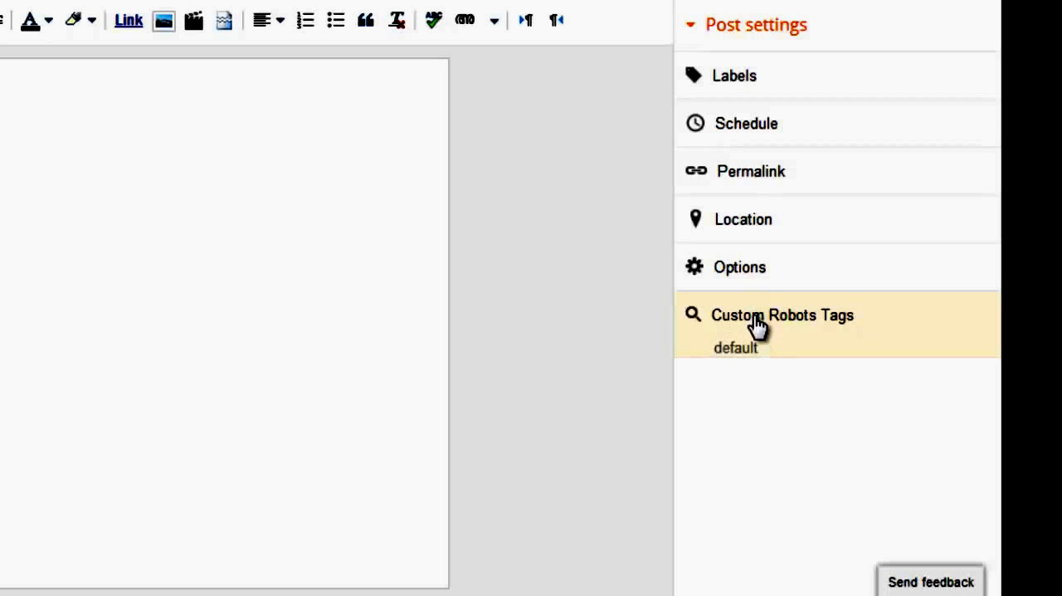
{"action": "left_click", "coordinate": [525, 20]}
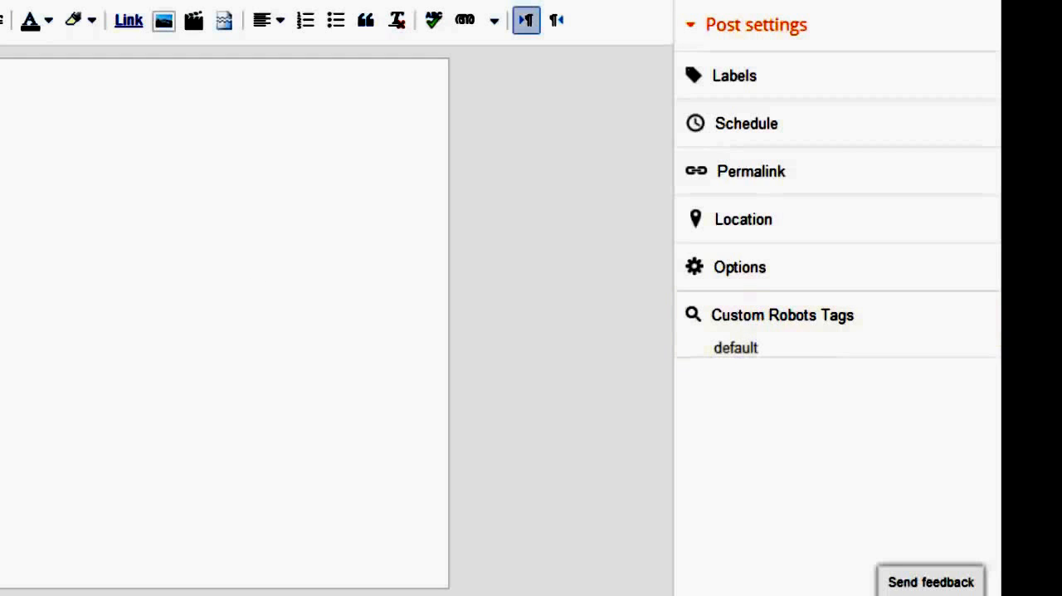
{"action": "mouse_move", "coordinate": [482, 374]}
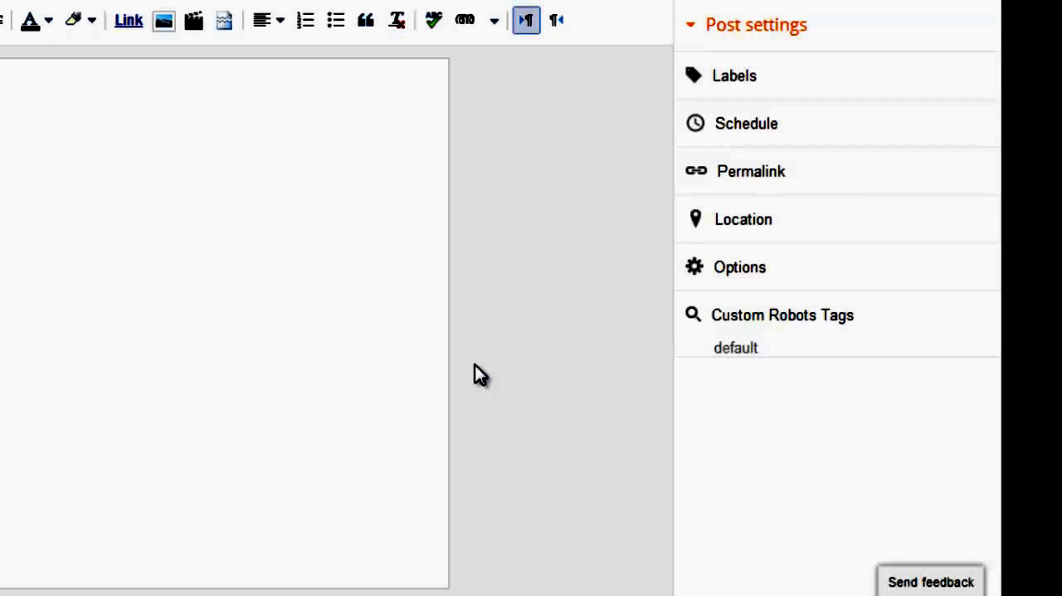
{"action": "left_click", "coordinate": [782, 314]}
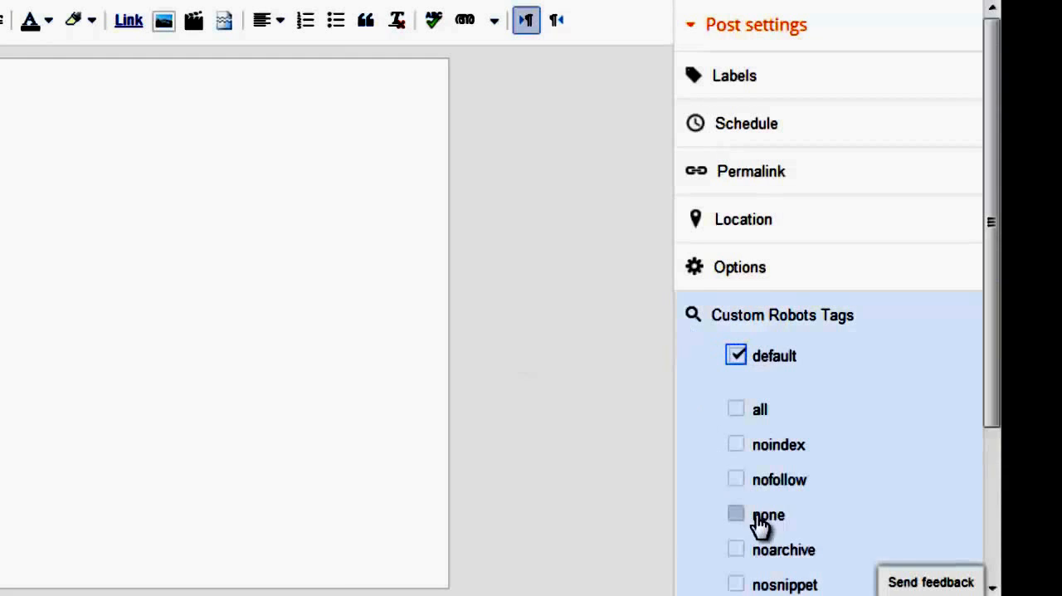
{"action": "mouse_move", "coordinate": [692, 353]}
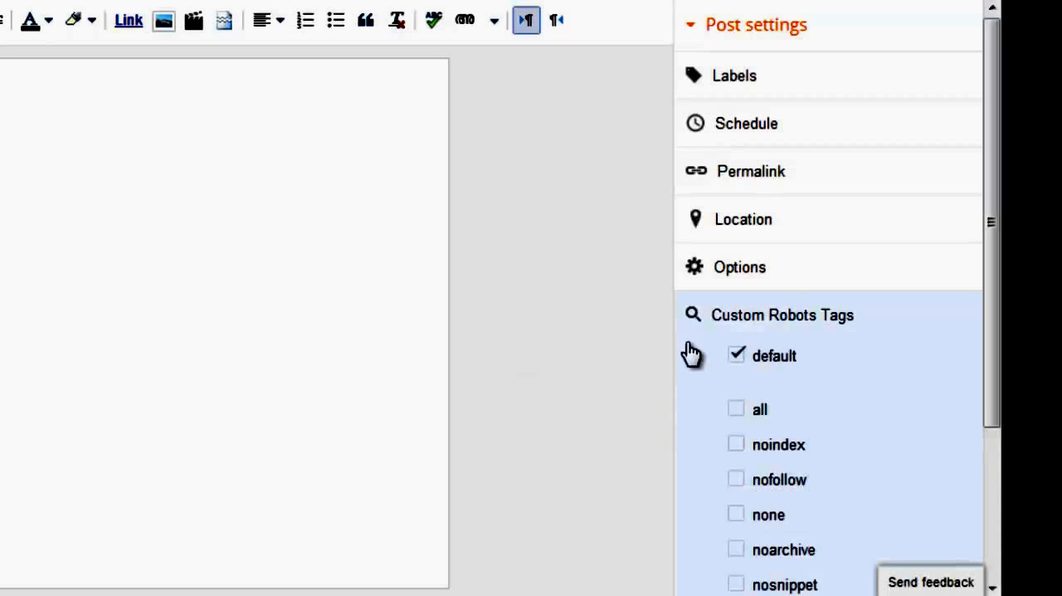
{"action": "mouse_move", "coordinate": [701, 332]}
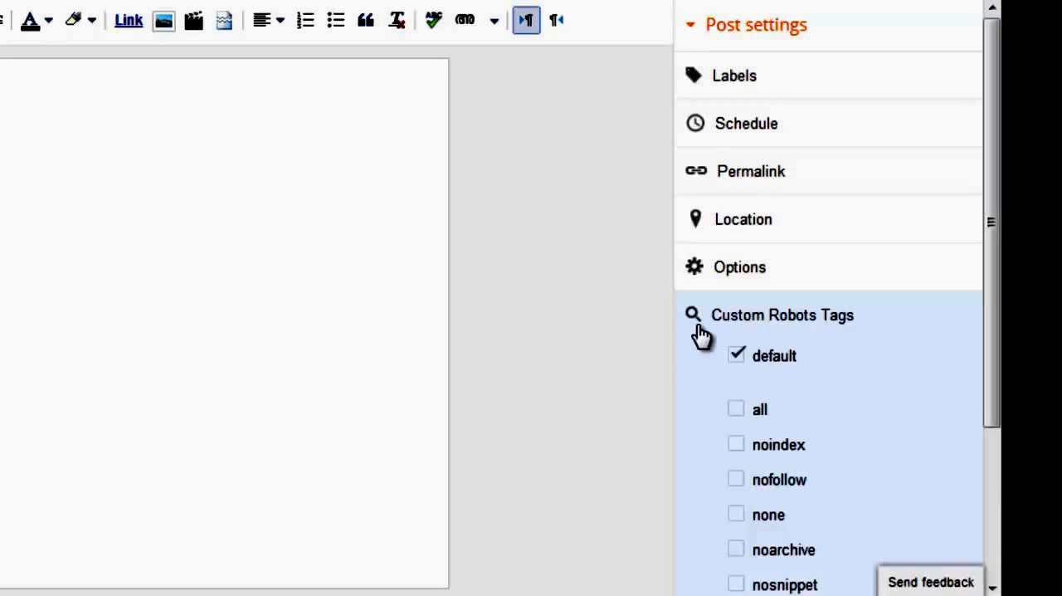